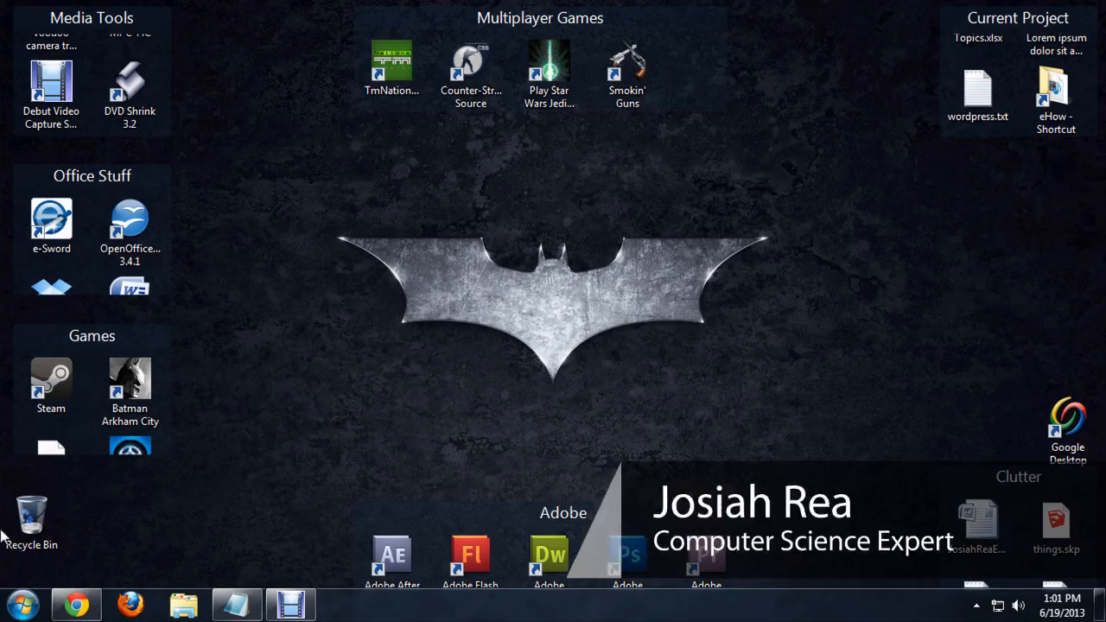
# Step: Search the Start menu for 'photoshop' to list Adobe Photoshop CS5 (64 Bit)
pyautogui.click(25, 605)
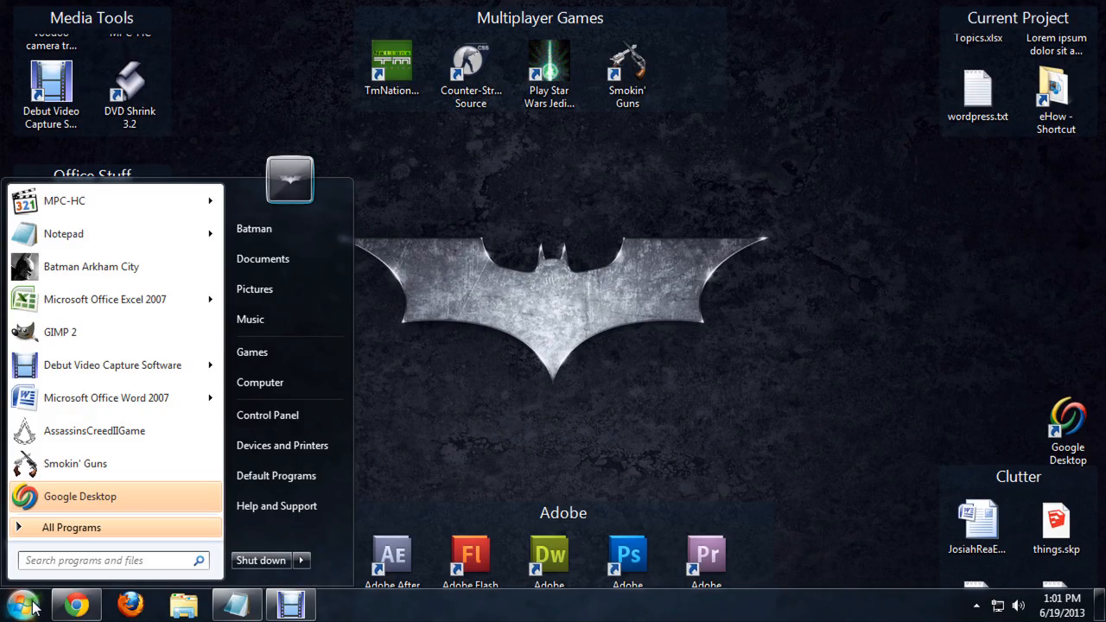
pyautogui.write('hp')
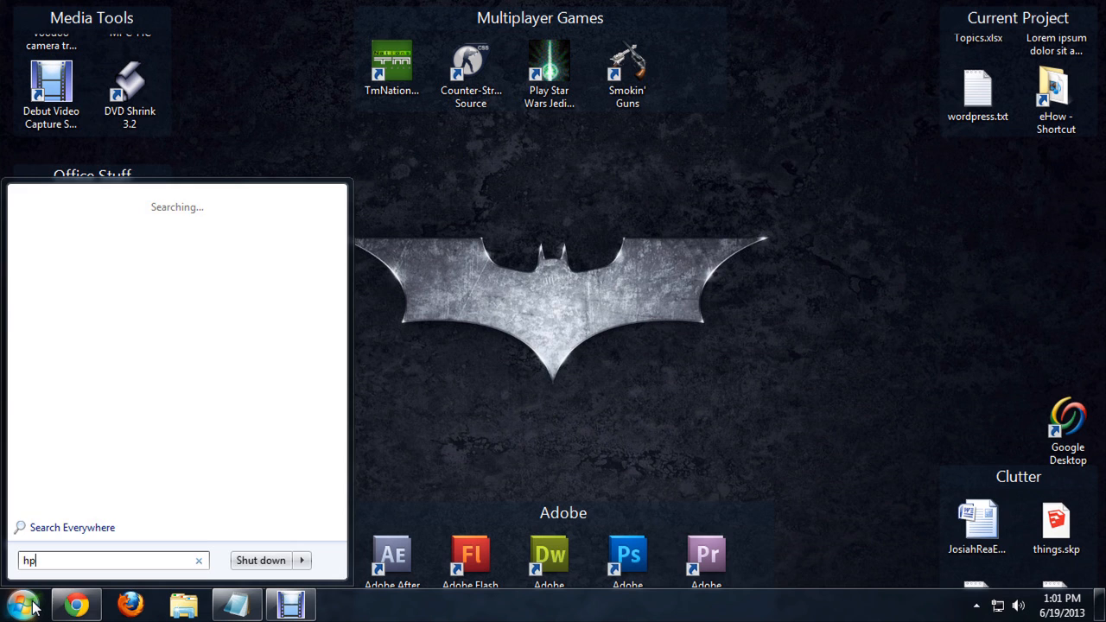
pyautogui.write('photoshop')
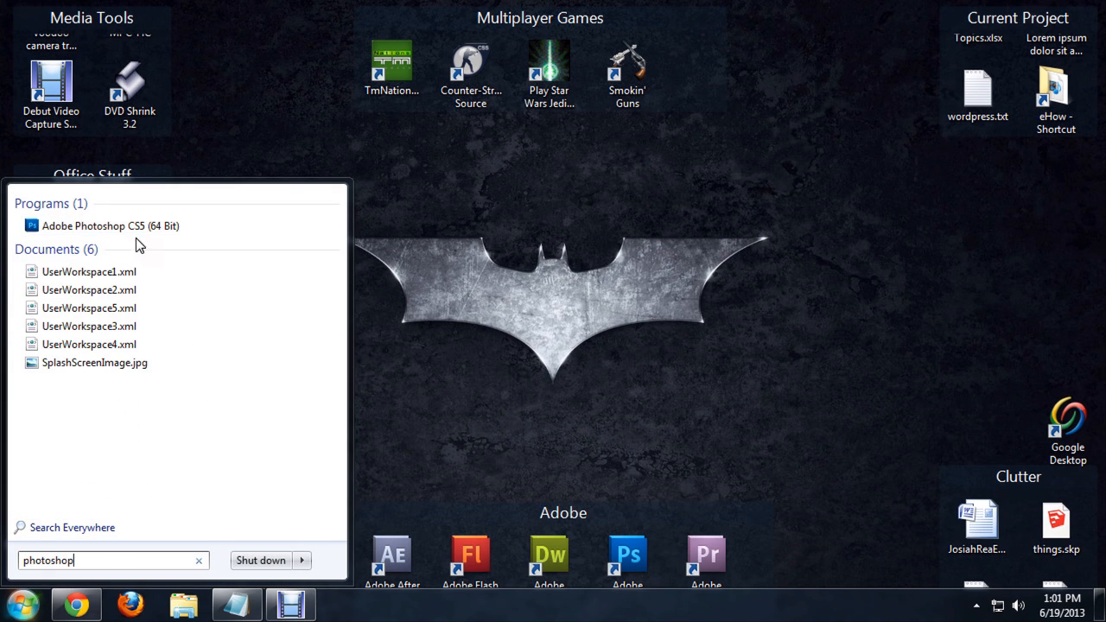
pyautogui.moveTo(111, 225)
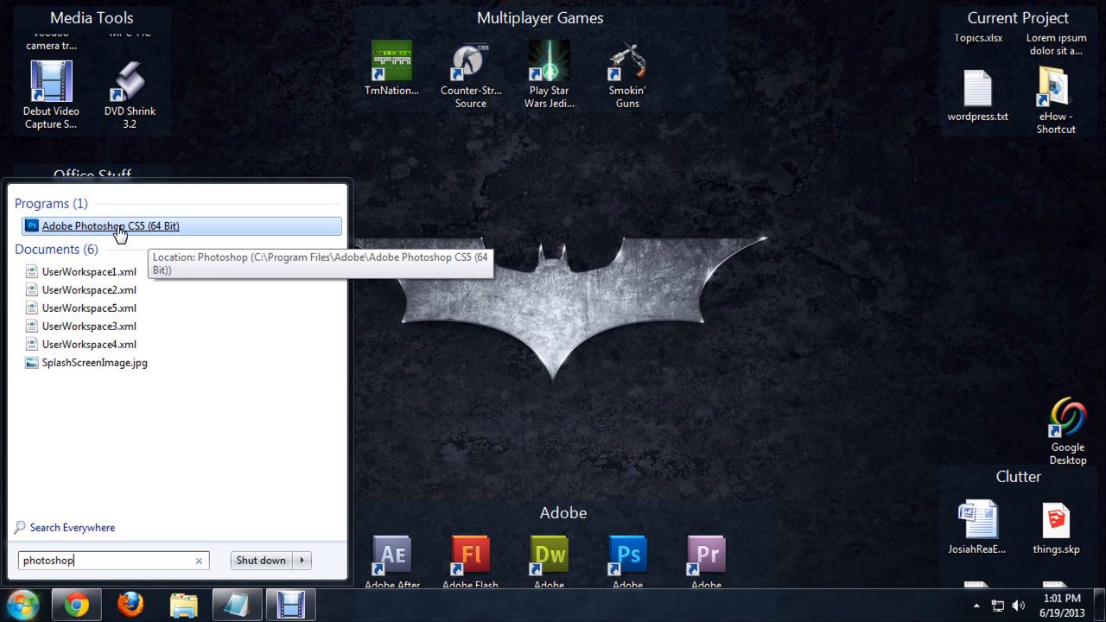
pyautogui.moveTo(131, 235)
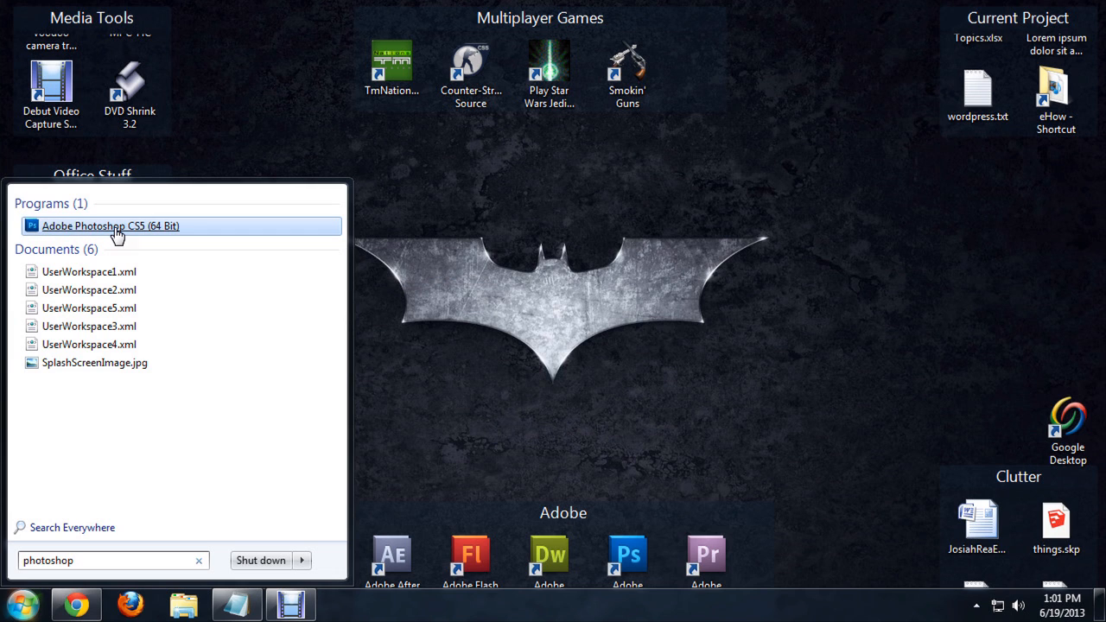
# Step: Begin creating a desktop shortcut from the Adobe Photoshop CS5 (64 Bit) result
pyautogui.rightClick(111, 224)
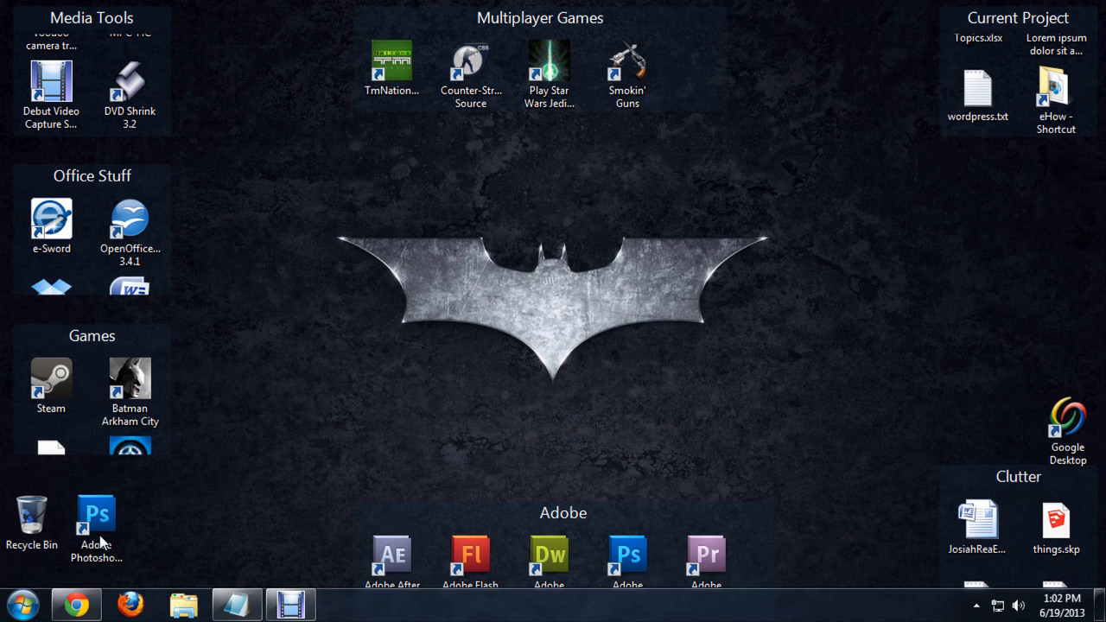
# Step: Place the shortcut beside the Recycle Bin and confirm its name Adobe Photoshop CS5 (64 Bit)
pyautogui.moveTo(97, 515); pyautogui.dragTo(225, 346)
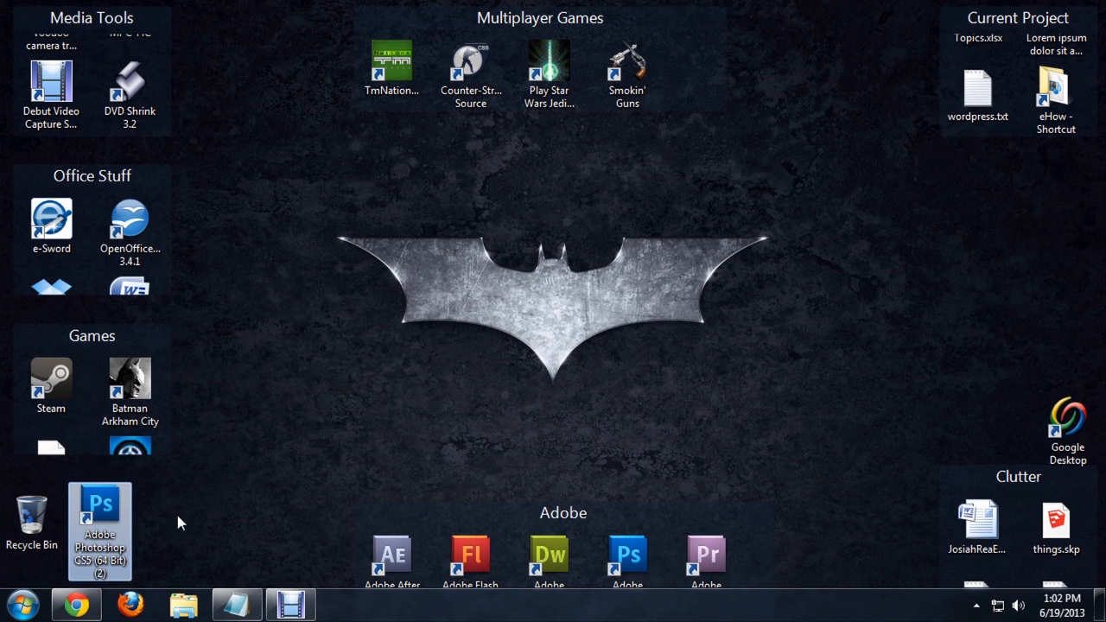
pyautogui.click(21, 602)
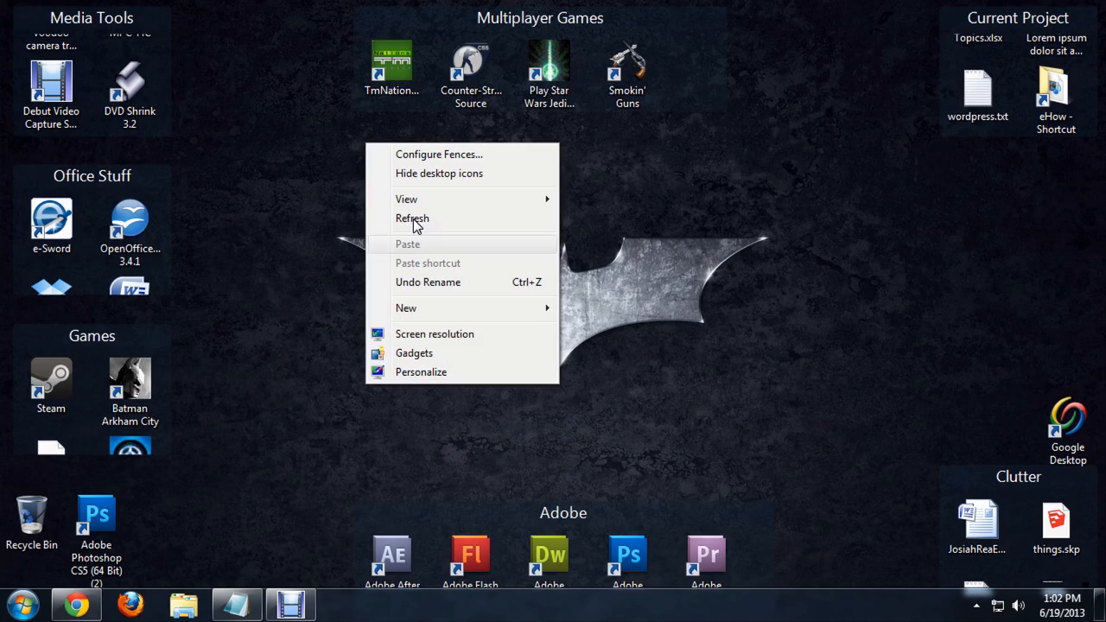
# Step: Refresh the desktop and select the new Photoshop shortcut
pyautogui.click(411, 218)
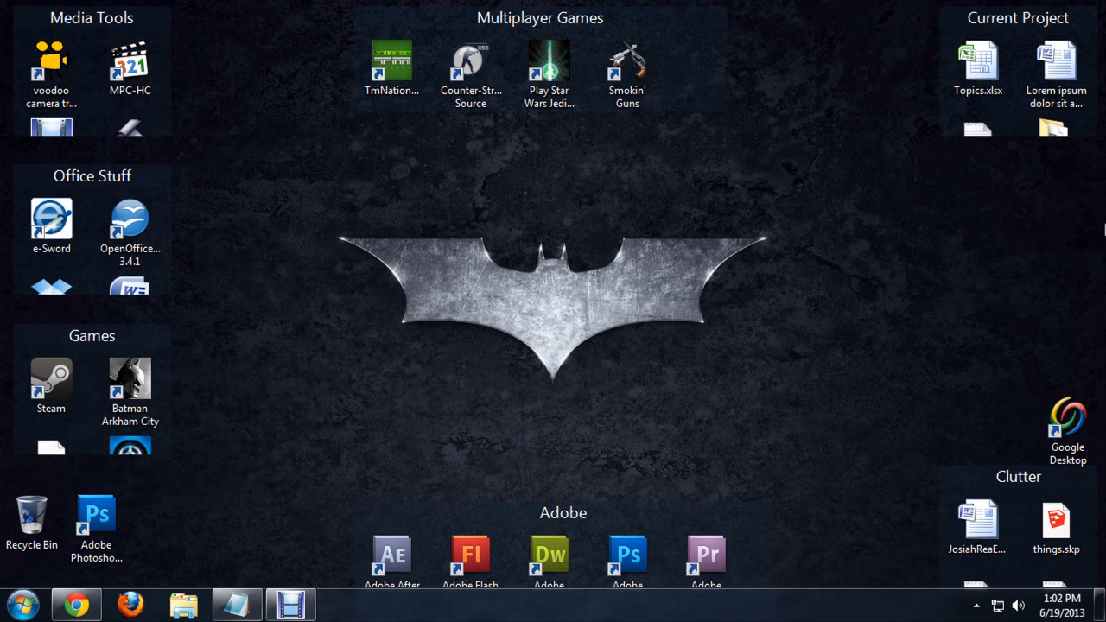
pyautogui.click(97, 519)
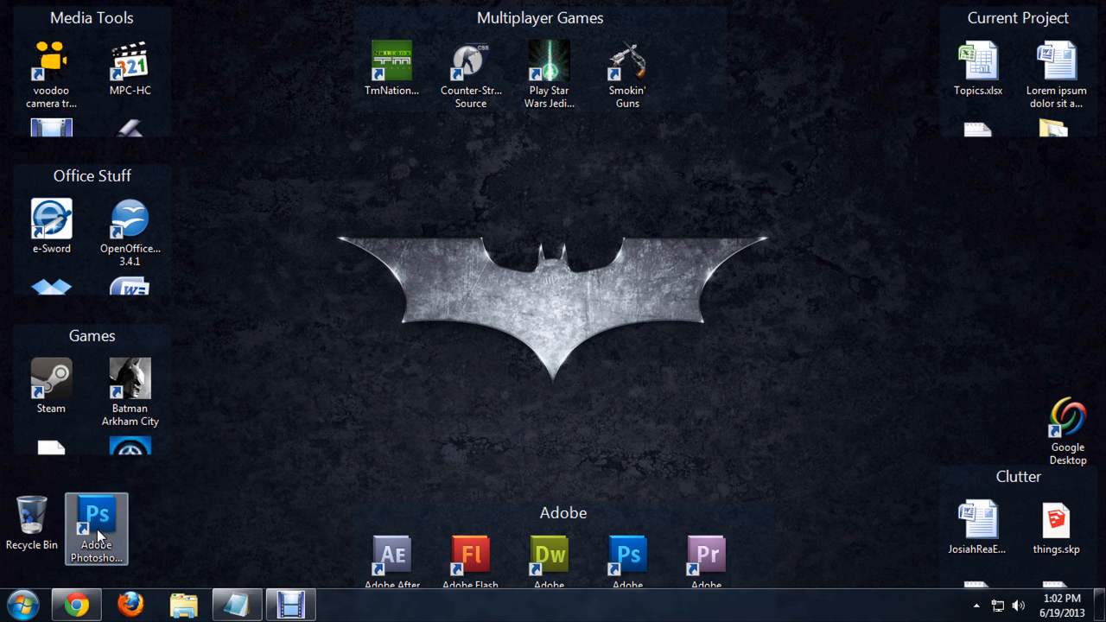